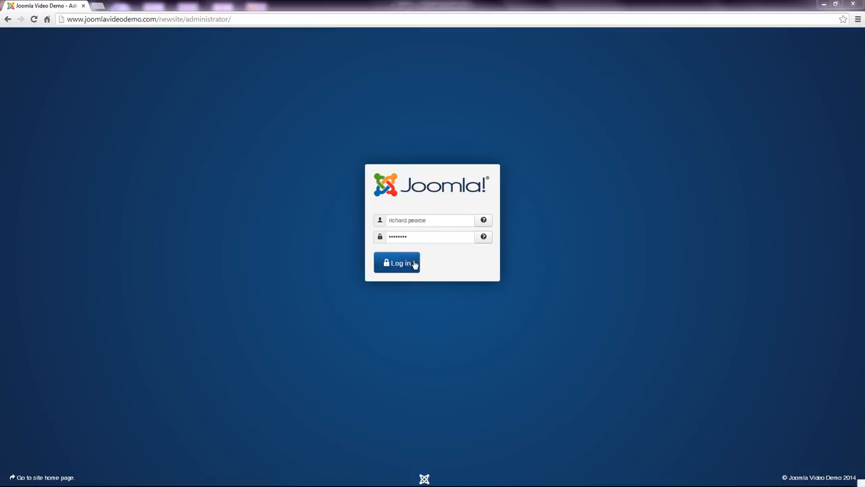
# Log in to the Joomla administrator and go to the Category Manager from the control panel
pyautogui.click(397, 263)
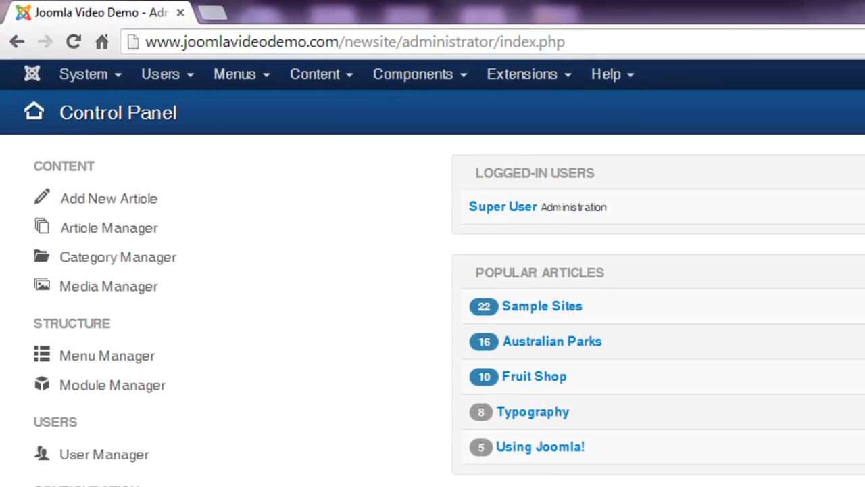
pyautogui.moveTo(239, 432)
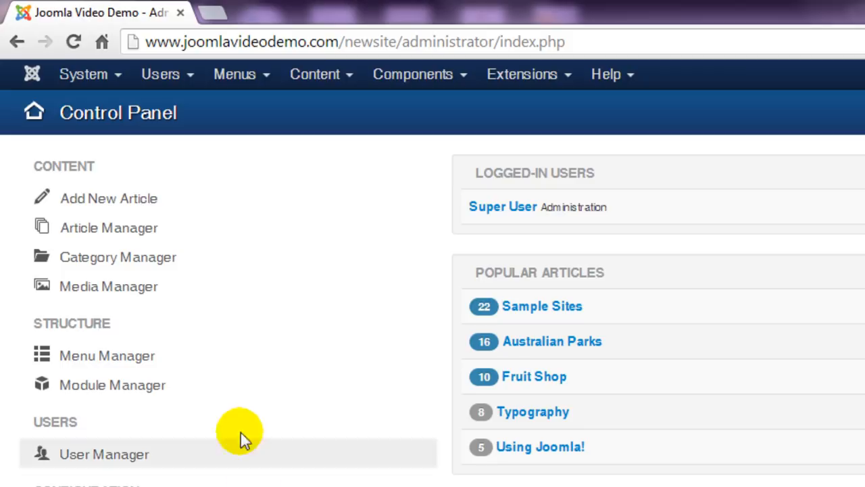
pyautogui.click(118, 257)
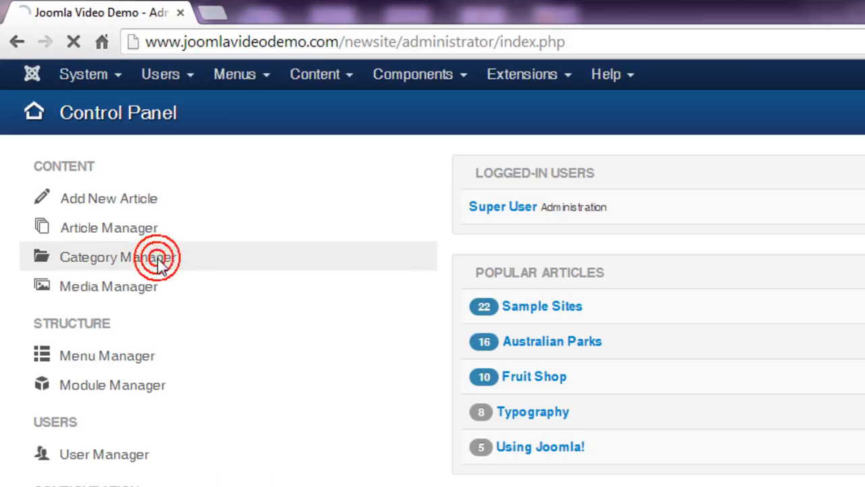
# Reopen Content > Category Manager and browse nested sample categories like Extensions and Modules
pyautogui.click(108, 257)
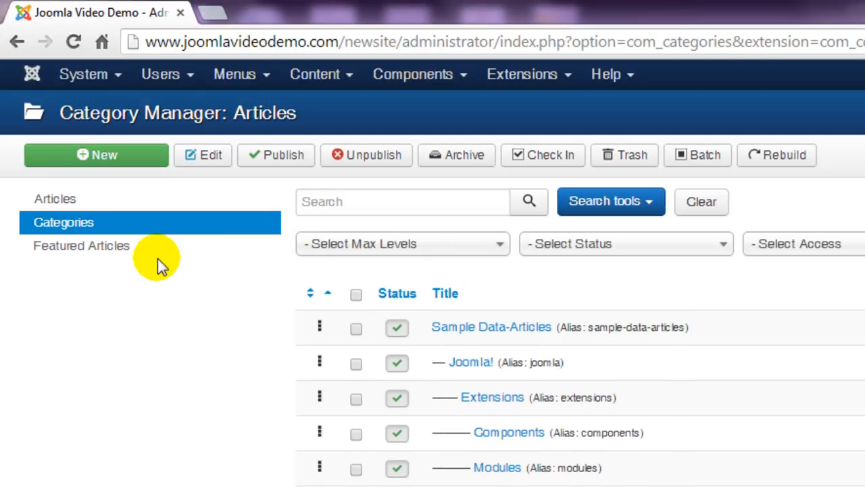
pyautogui.moveTo(316, 74)
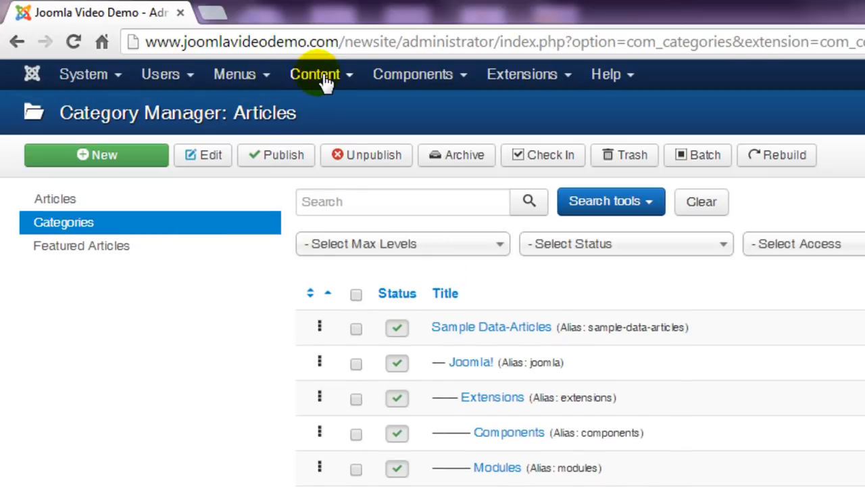
pyautogui.click(315, 74)
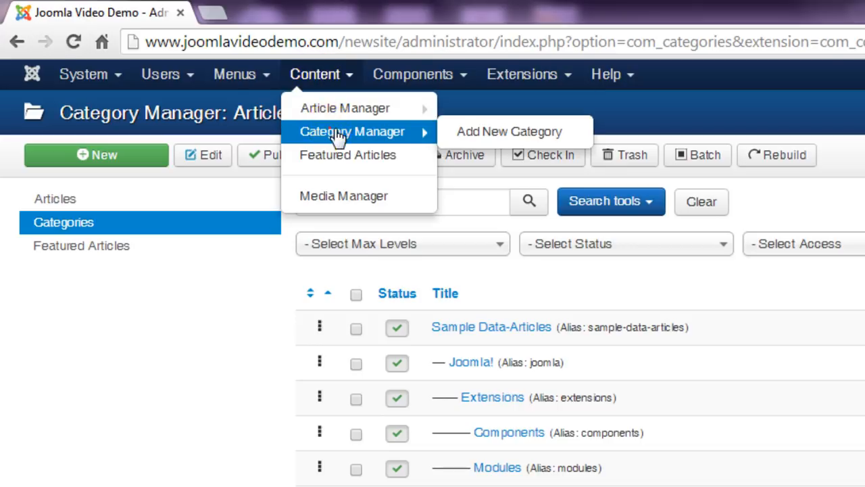
pyautogui.click(352, 131)
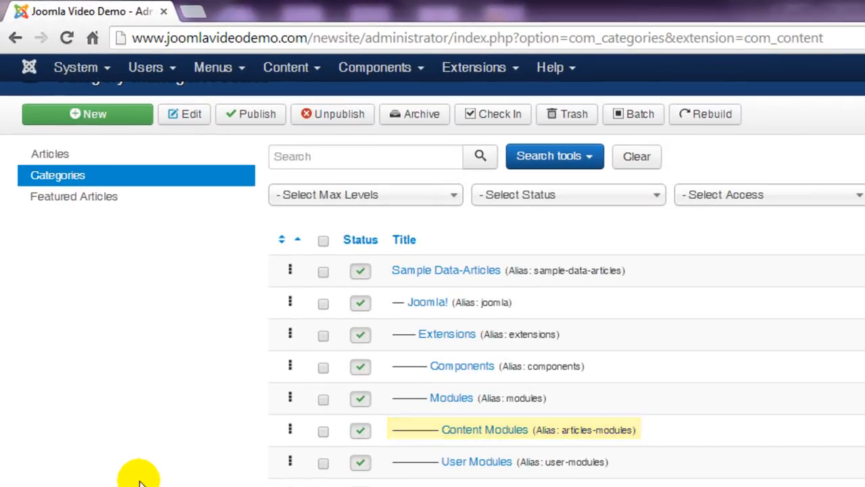
pyautogui.moveTo(451, 398)
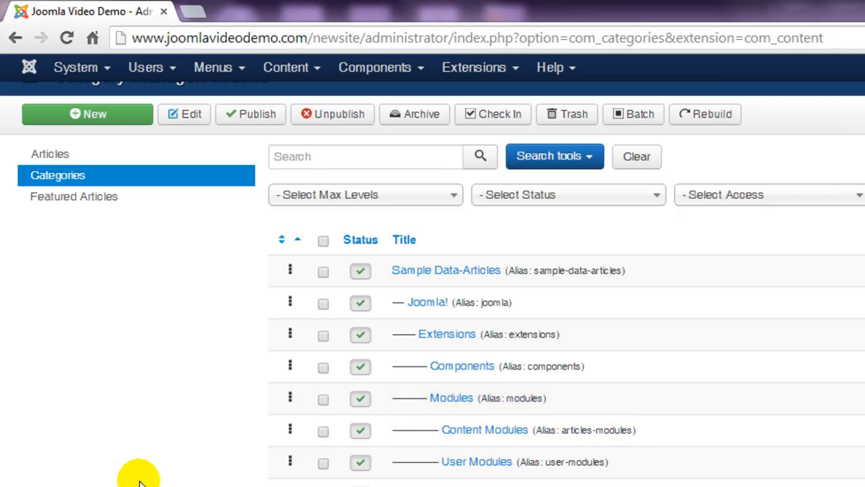
pyautogui.doubleClick(447, 334)
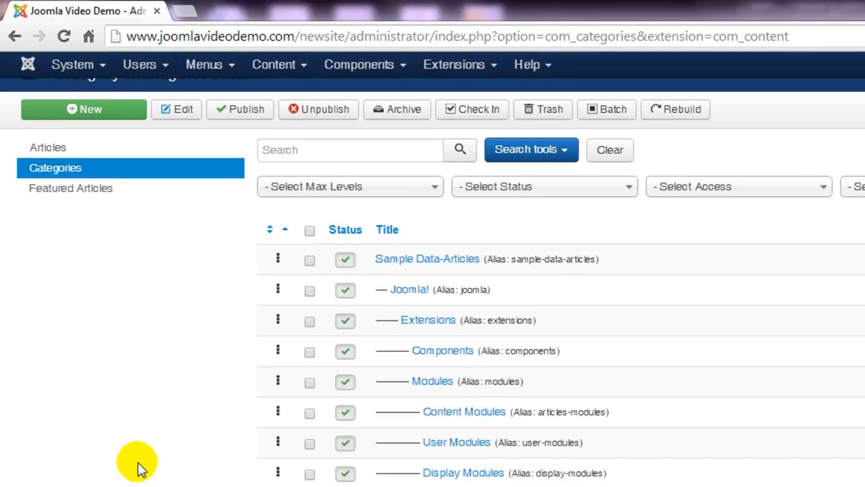
pyautogui.moveTo(135, 142)
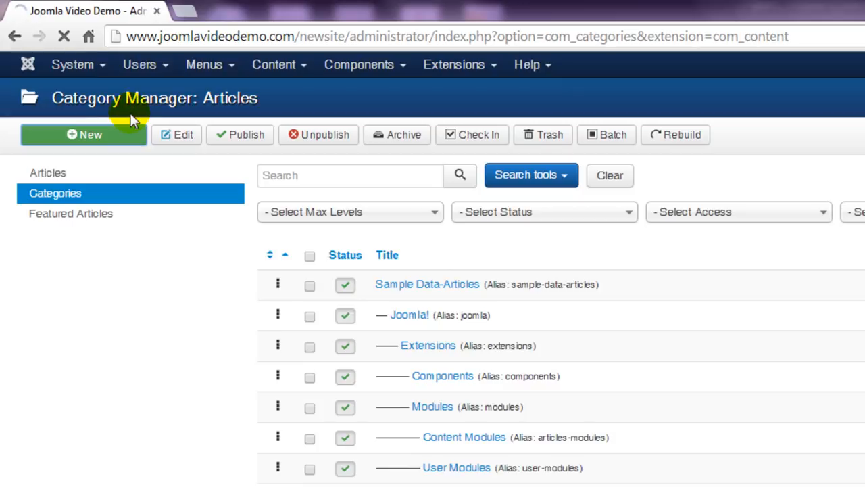
# Fill in a new category titled 'Articles', leaving Parent at No parent
pyautogui.click(84, 134)
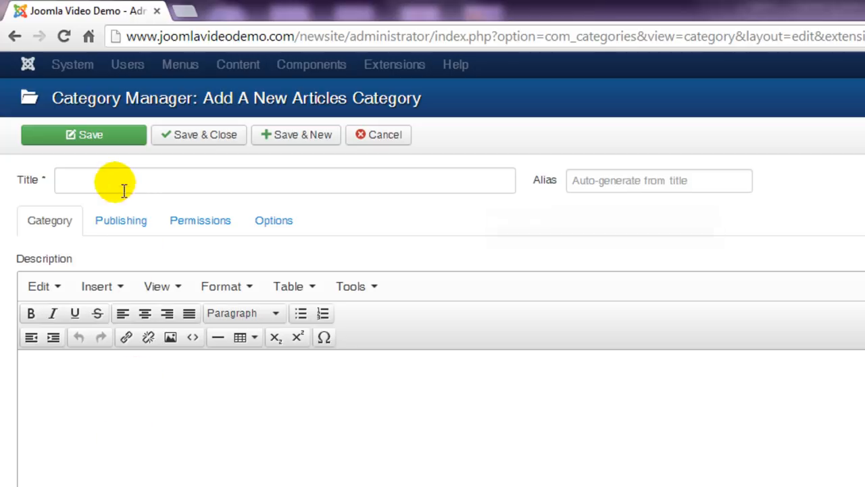
pyautogui.write('Artic')
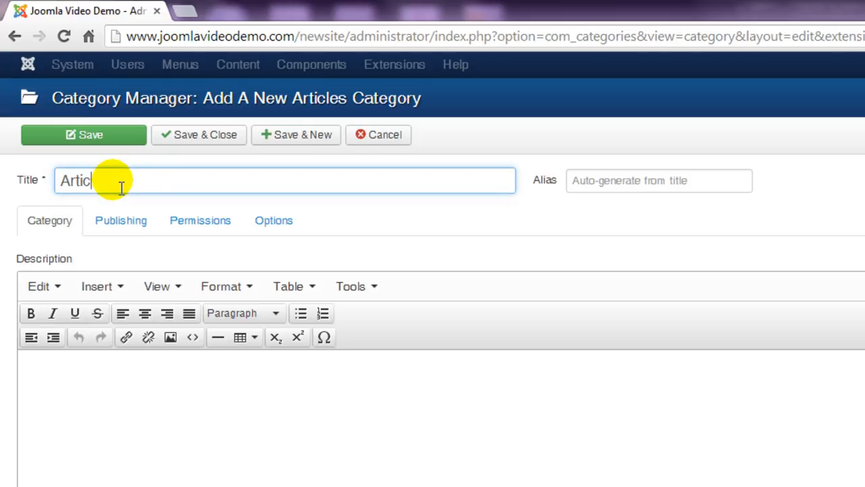
pyautogui.write('les')
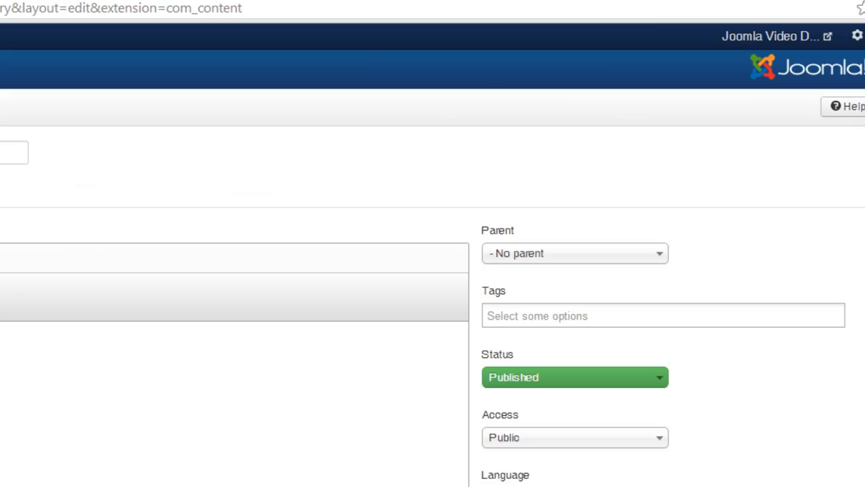
pyautogui.moveTo(668, 262)
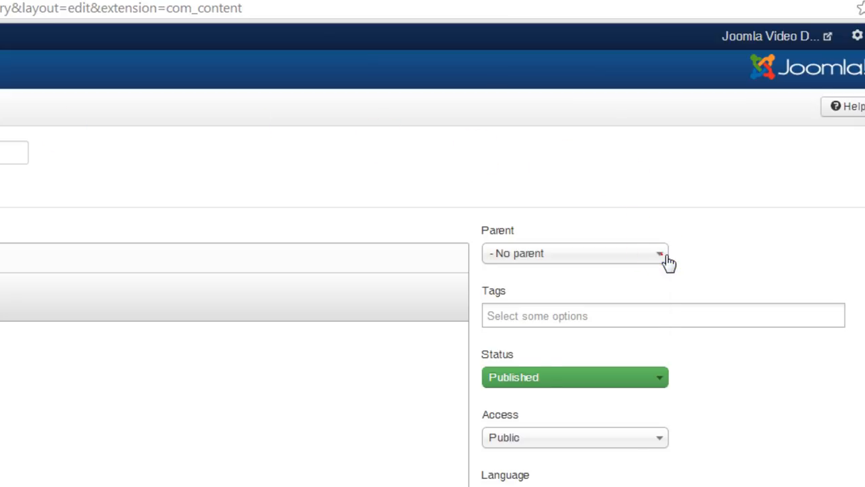
pyautogui.click(659, 253)
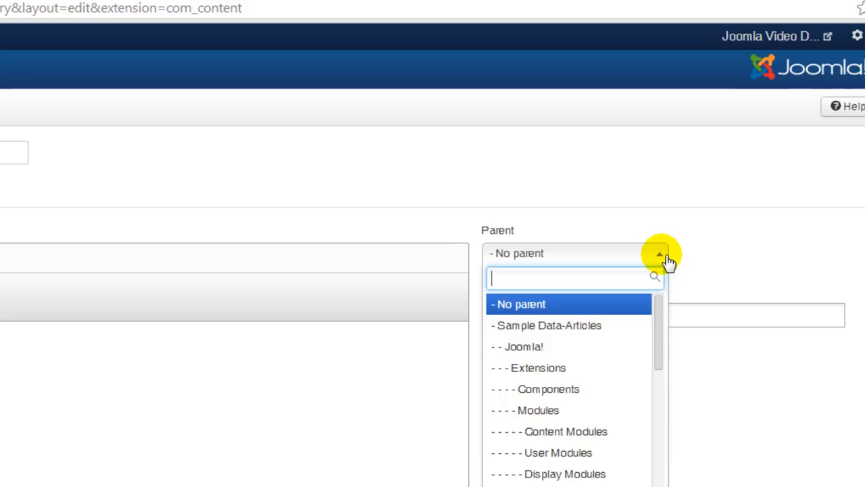
pyautogui.click(659, 254)
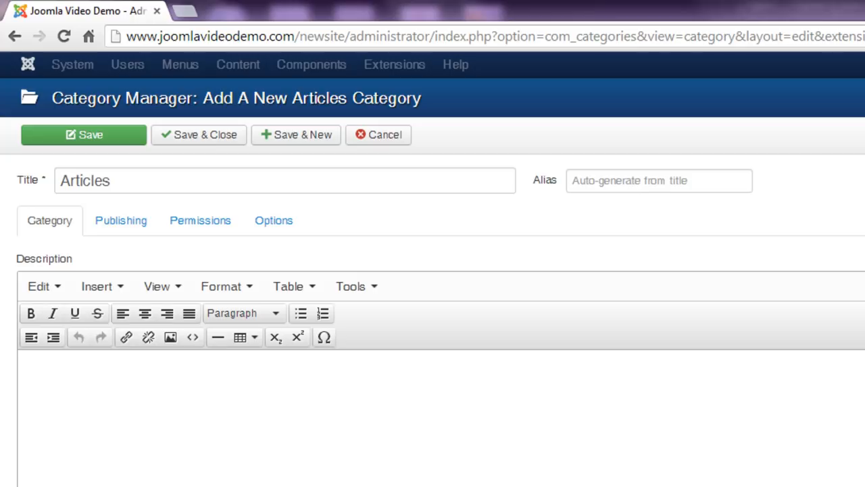
pyautogui.moveTo(199, 135)
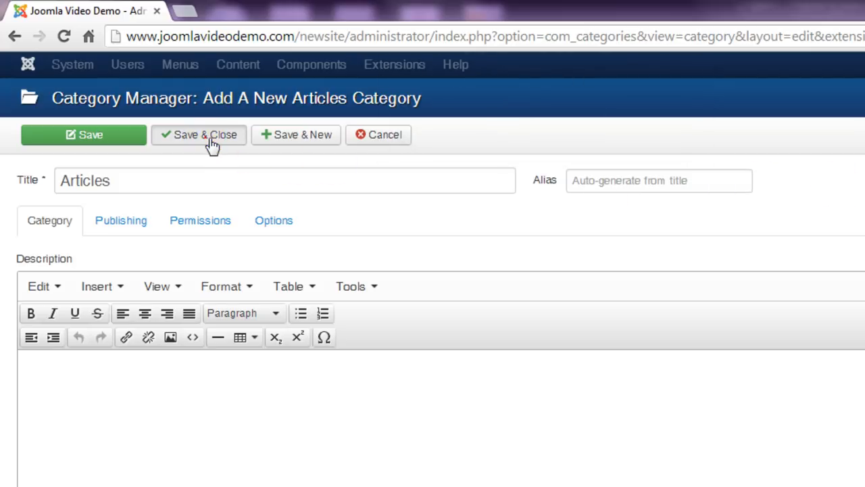
# Save and close the Articles category, then view the second page of categories
pyautogui.click(199, 134)
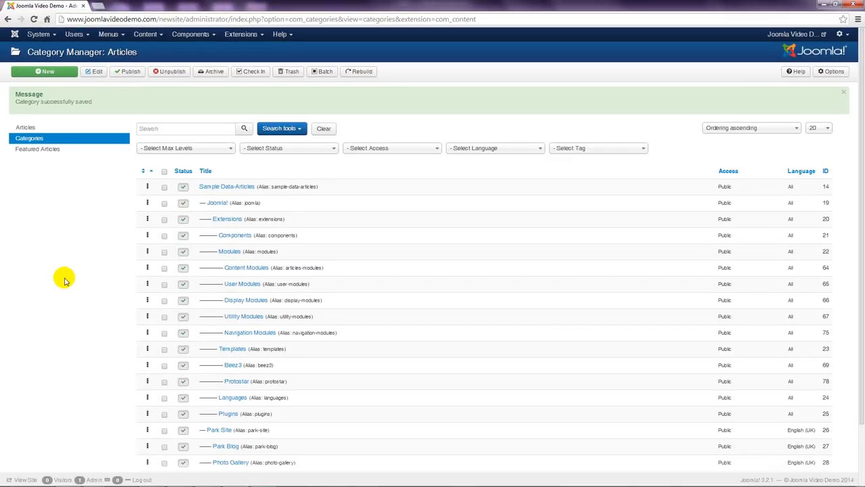
pyautogui.scroll(-3)
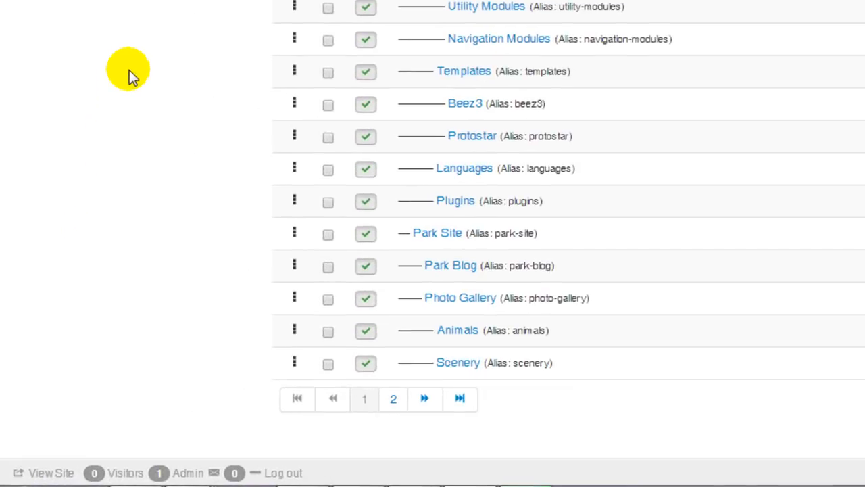
pyautogui.moveTo(425, 399)
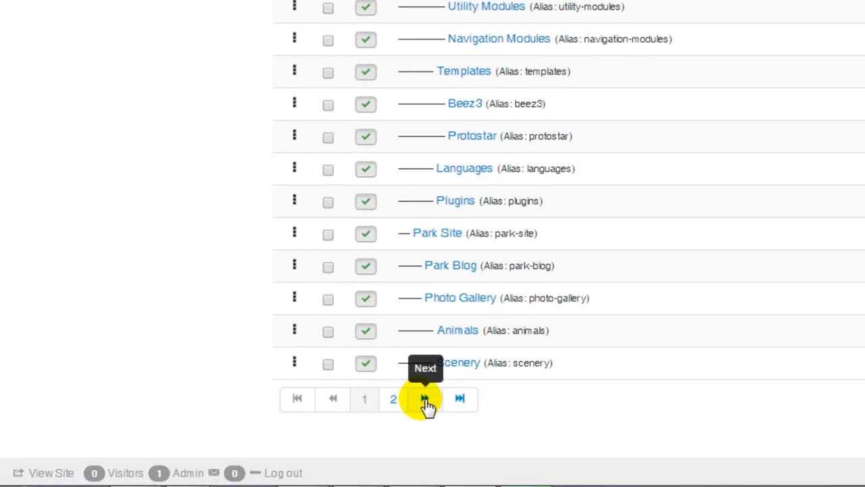
pyautogui.click(426, 398)
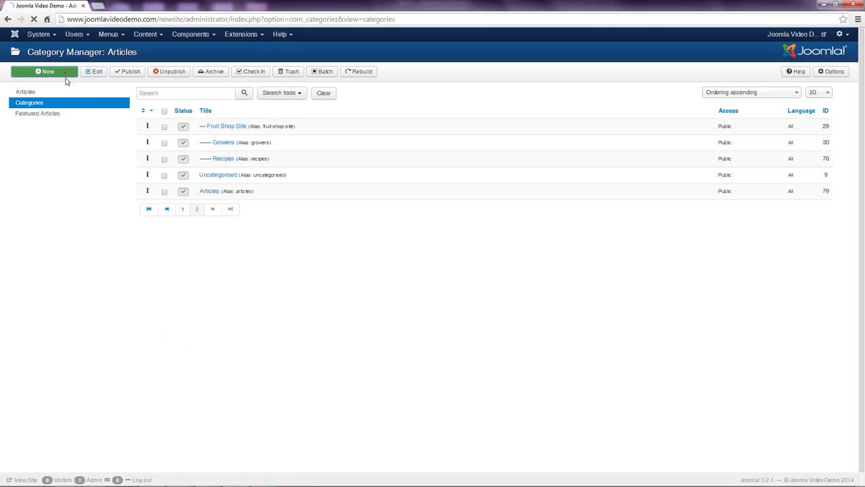
# Enter a new category titled 'Geography' and submit it with Save & Close
pyautogui.click(44, 71)
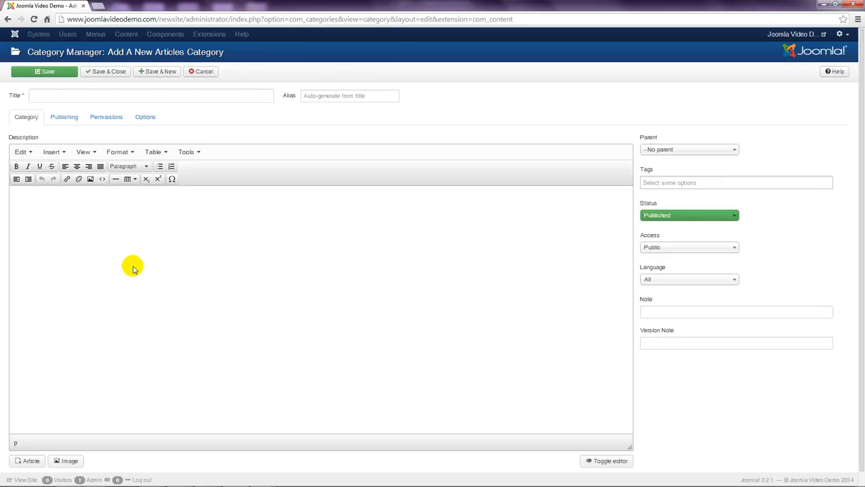
pyautogui.write('Ge')
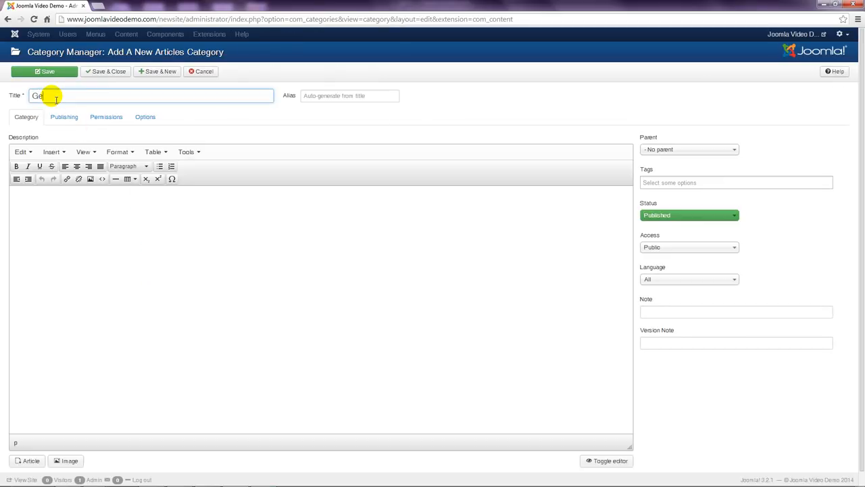
pyautogui.write('ography')
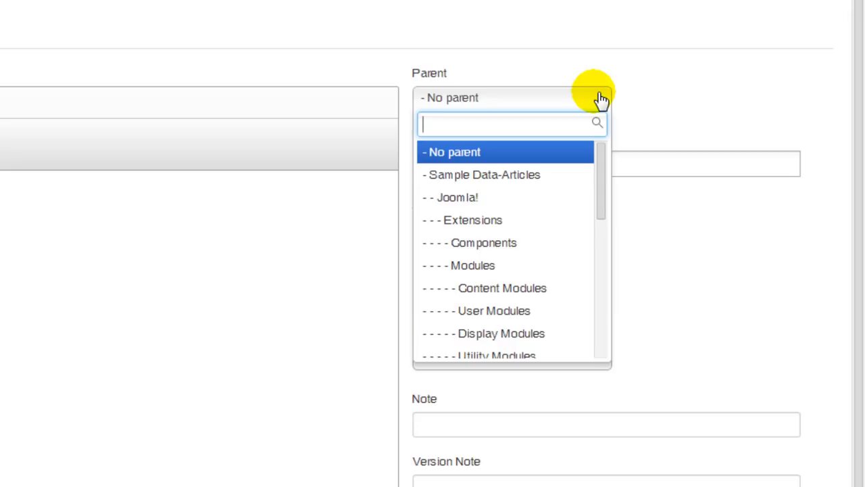
pyautogui.scroll(-3)
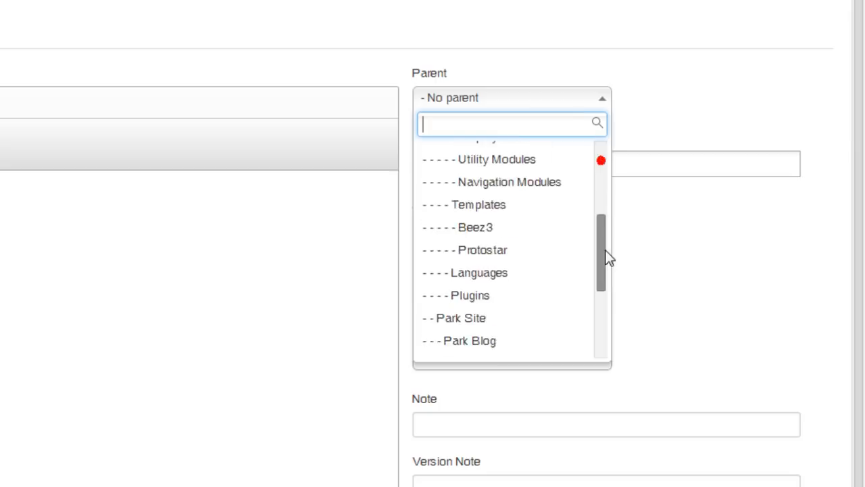
pyautogui.scroll(-3)
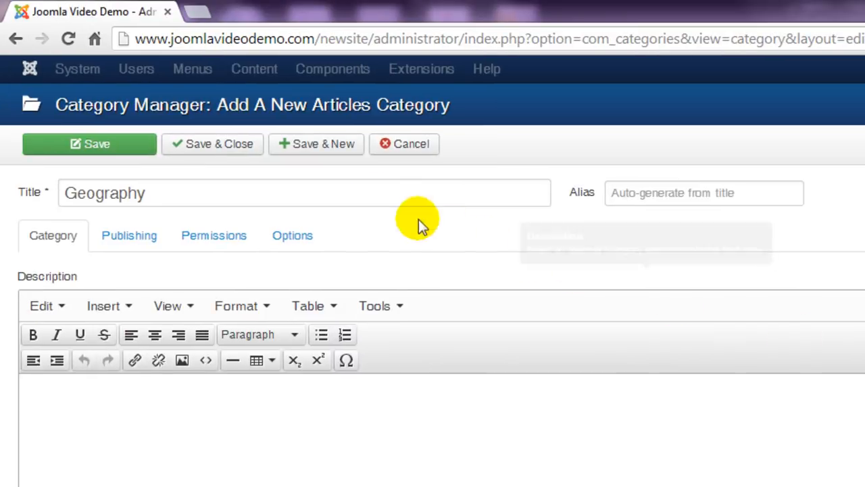
pyautogui.click(213, 143)
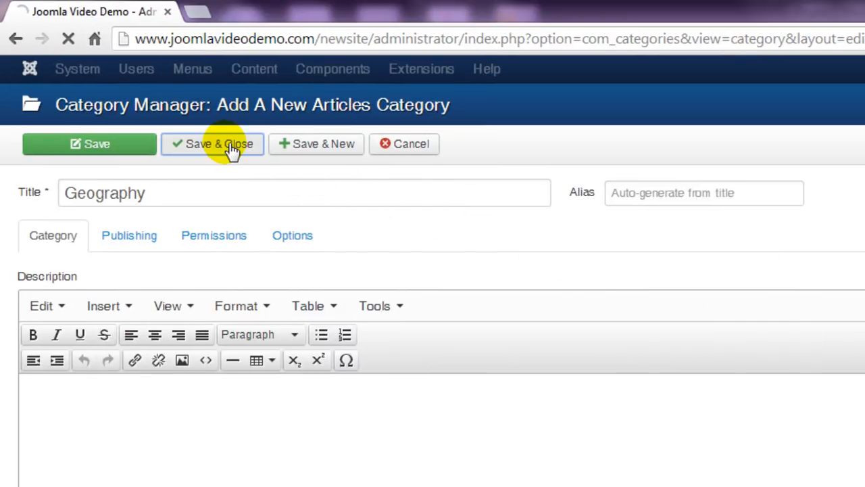
# Finish saving Geography, then start another new category
pyautogui.click(213, 144)
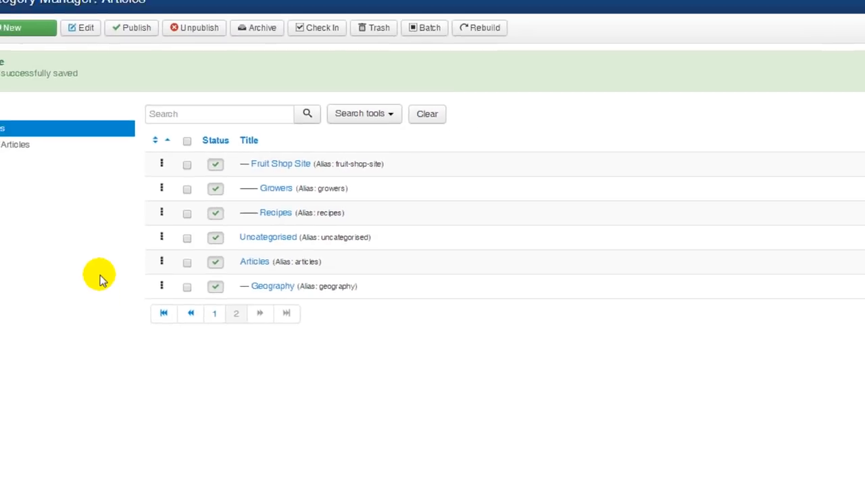
pyautogui.click(68, 75)
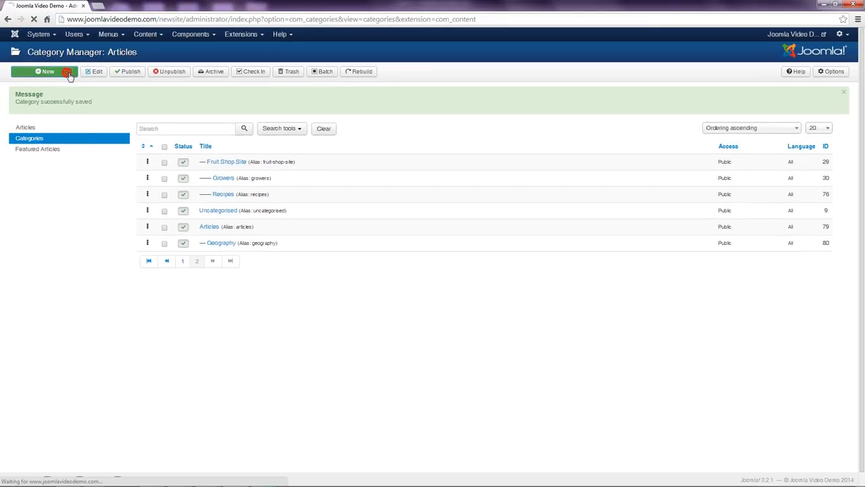
# Create a category titled 'History' with parent Articles, then save and close
pyautogui.click(44, 71)
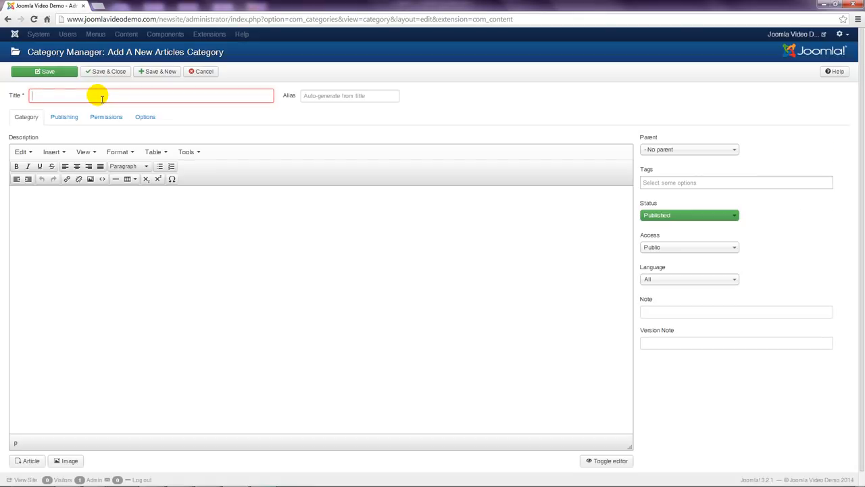
pyautogui.write('History')
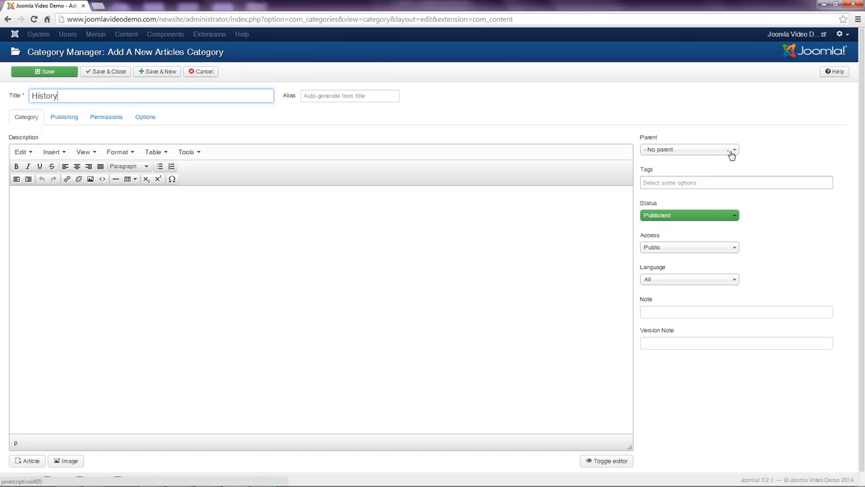
pyautogui.click(732, 150)
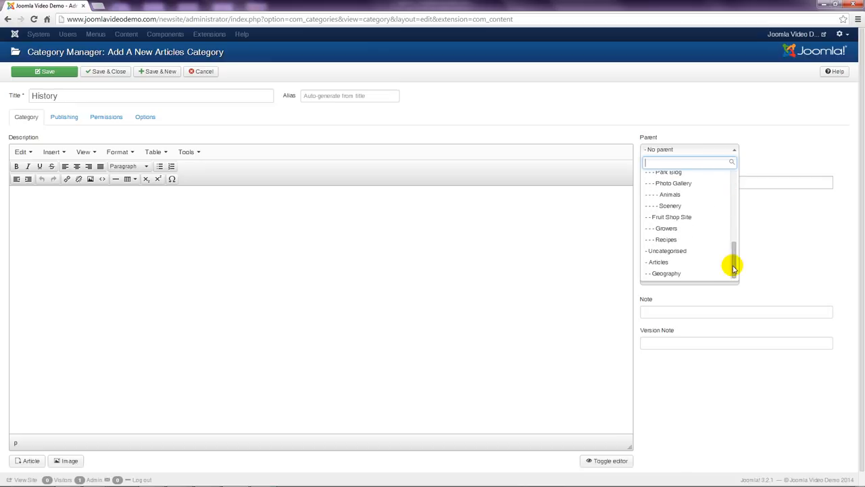
pyautogui.click(657, 262)
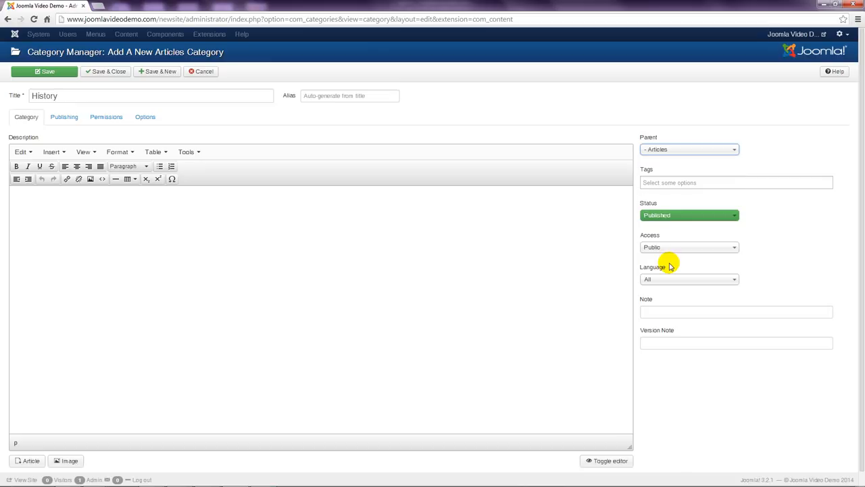
pyautogui.moveTo(118, 71)
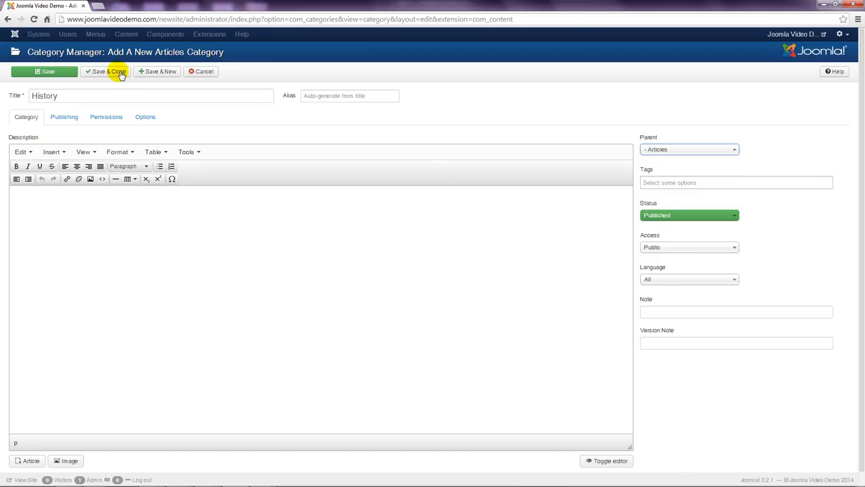
pyautogui.click(105, 71)
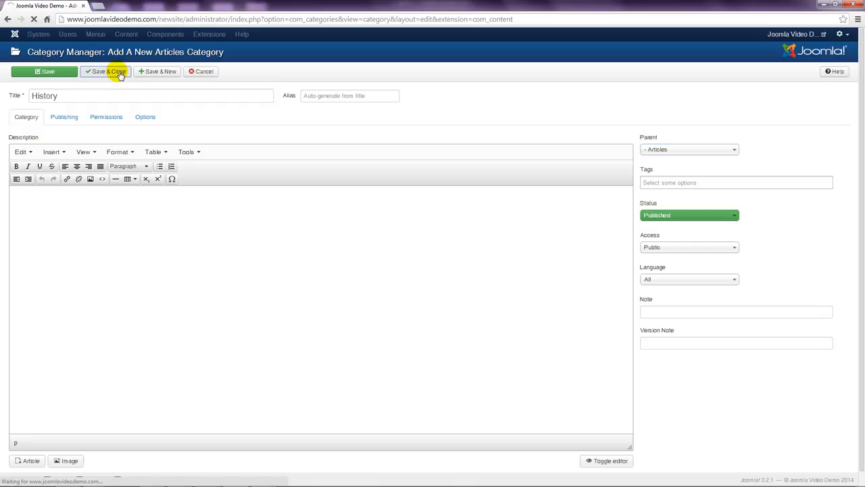
pyautogui.click(106, 71)
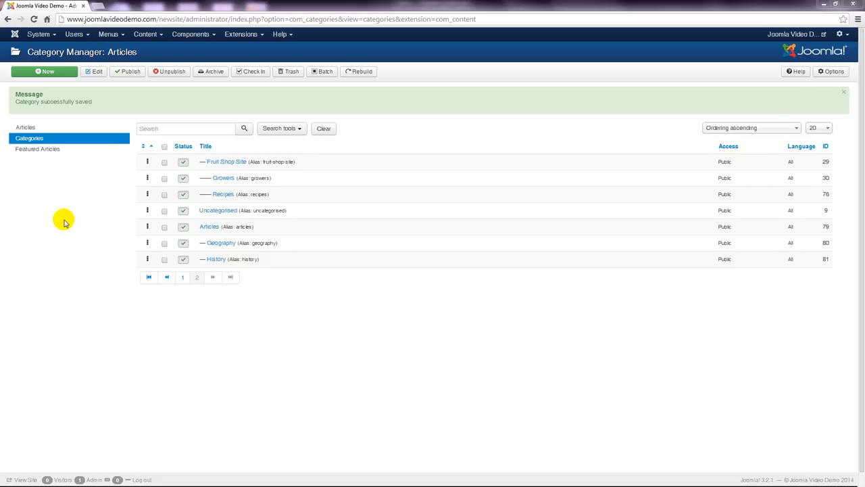
# Enter 'Ancient' as the new category title and select History as its parent
pyautogui.click(46, 71)
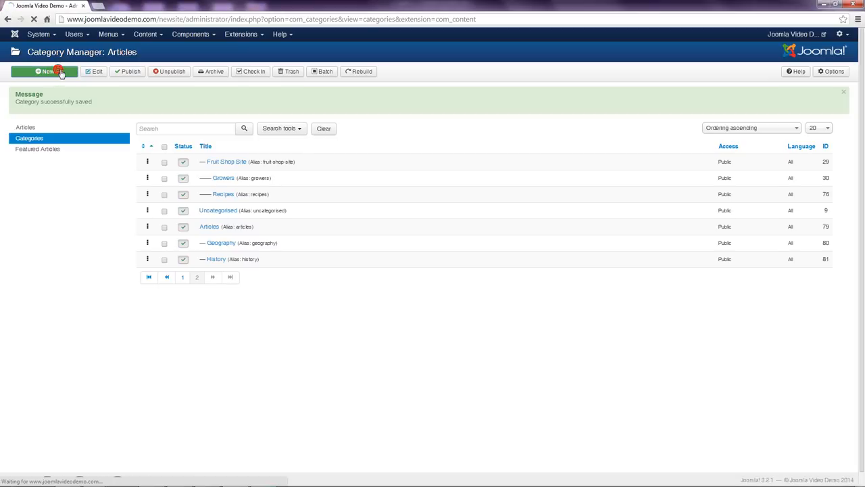
pyautogui.click(44, 71)
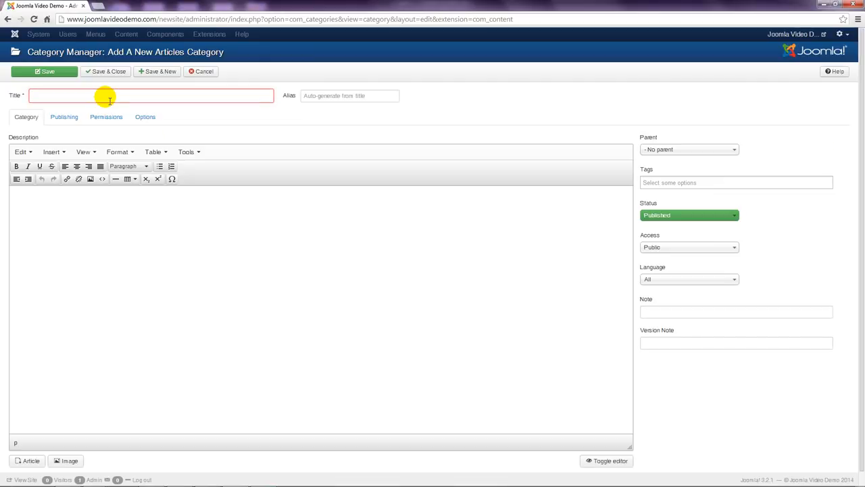
pyautogui.write('Ancient')
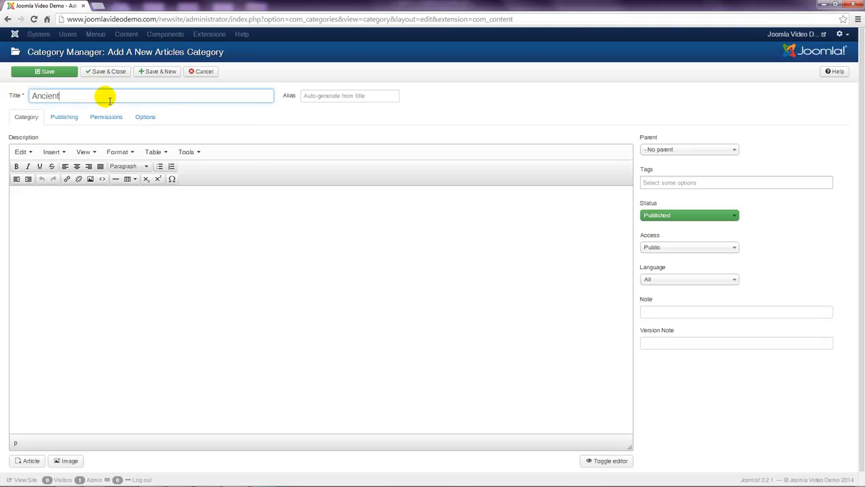
pyautogui.click(689, 149)
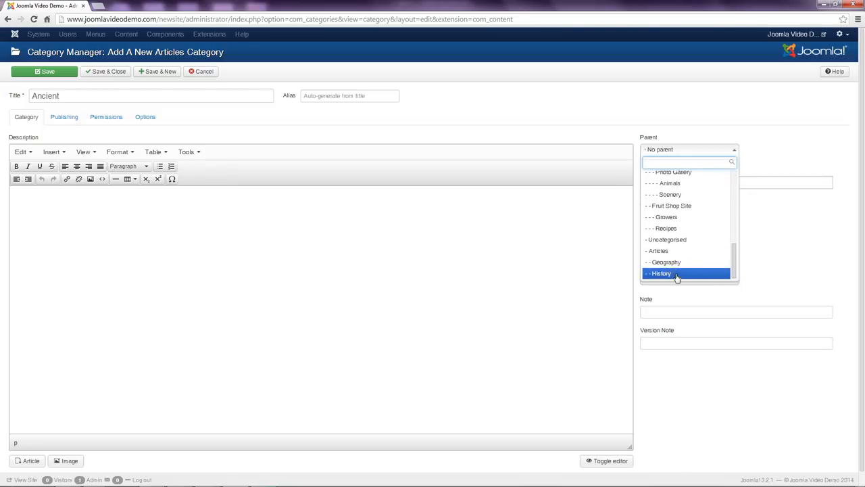
pyautogui.click(661, 273)
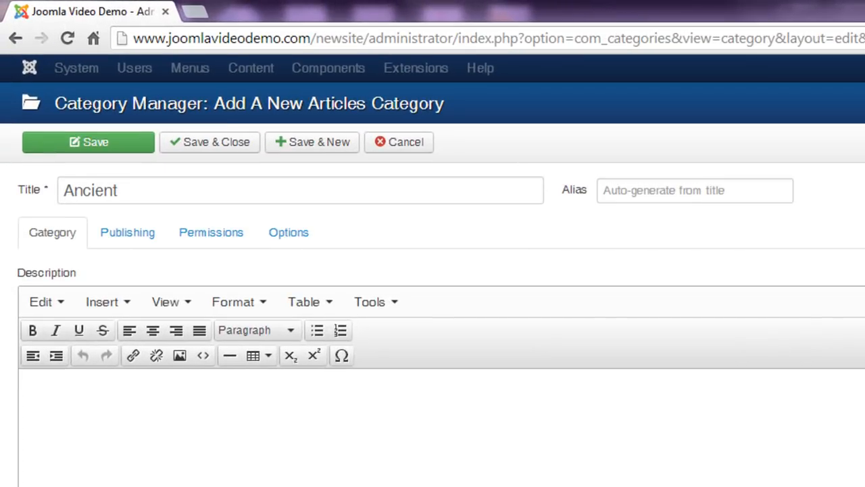
pyautogui.moveTo(338, 145)
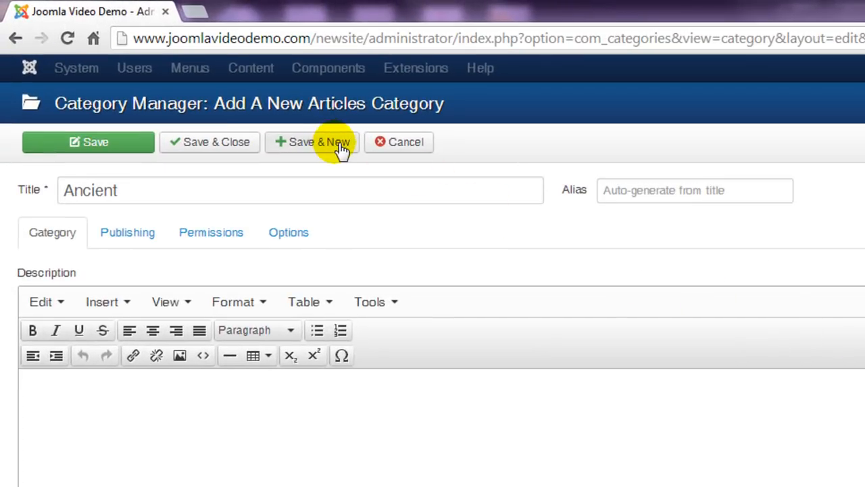
# Save Ancient with Save & New, then add 'Modern' under History and save and close
pyautogui.click(318, 141)
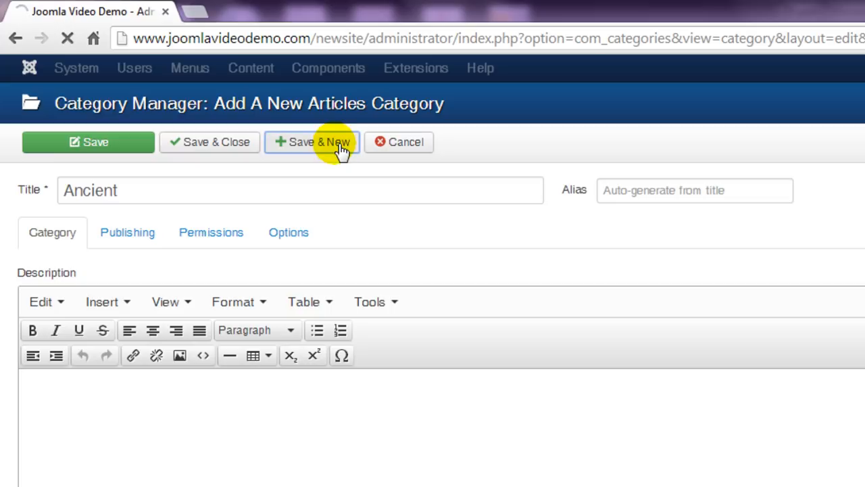
pyautogui.click(312, 142)
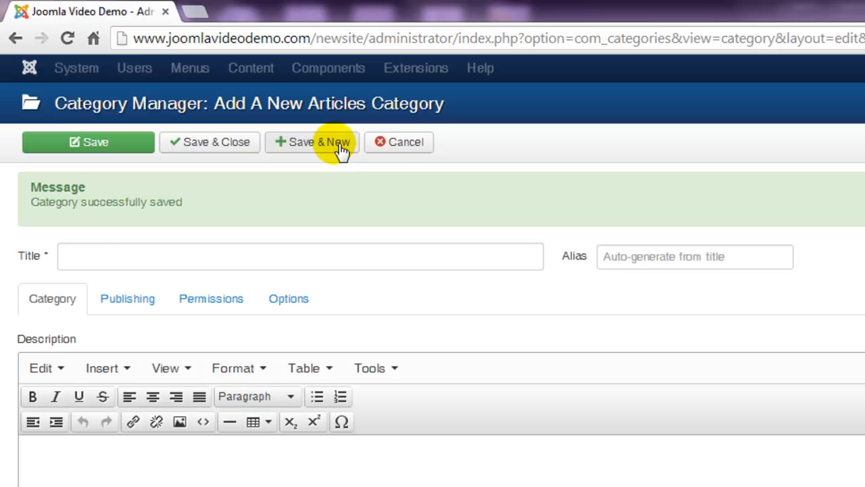
pyautogui.moveTo(233, 253)
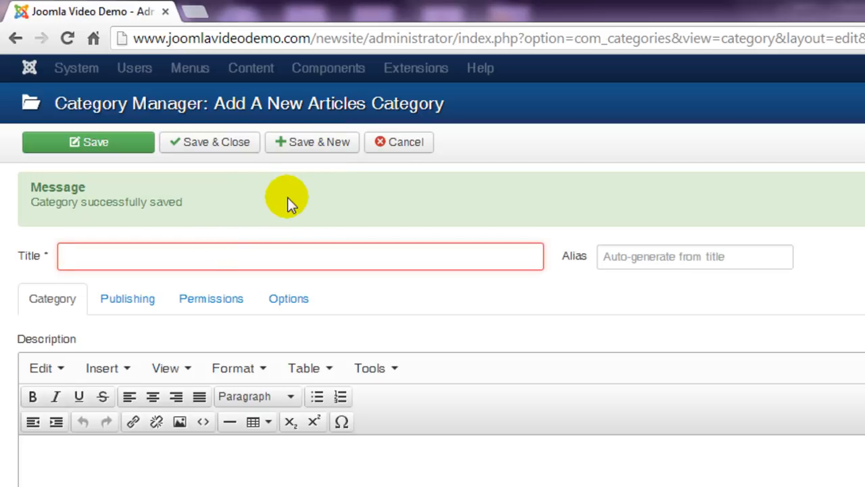
pyautogui.write('Modern')
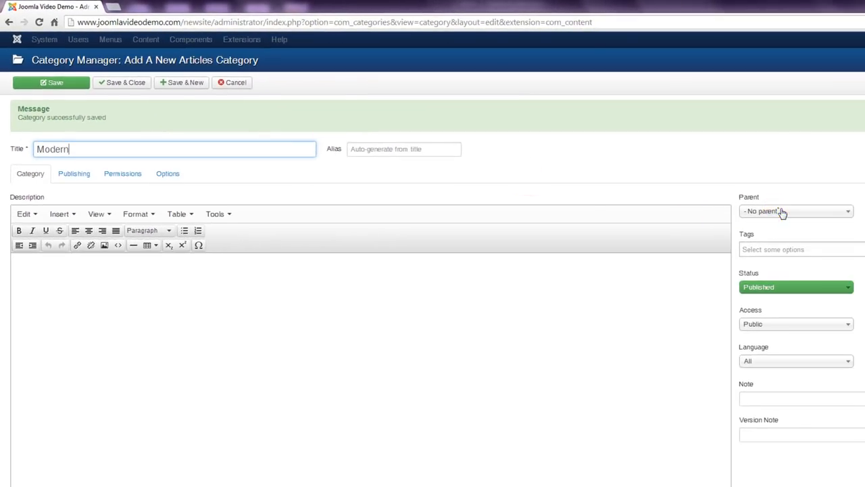
pyautogui.click(796, 211)
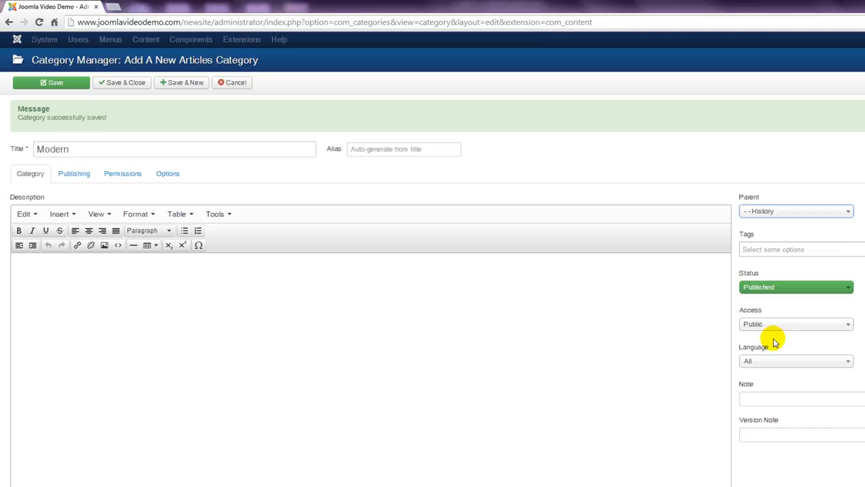
pyautogui.click(125, 81)
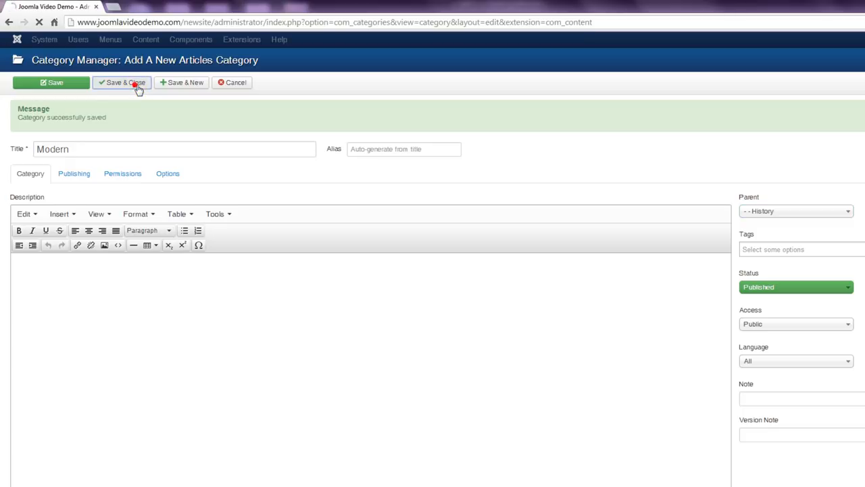
pyautogui.click(121, 81)
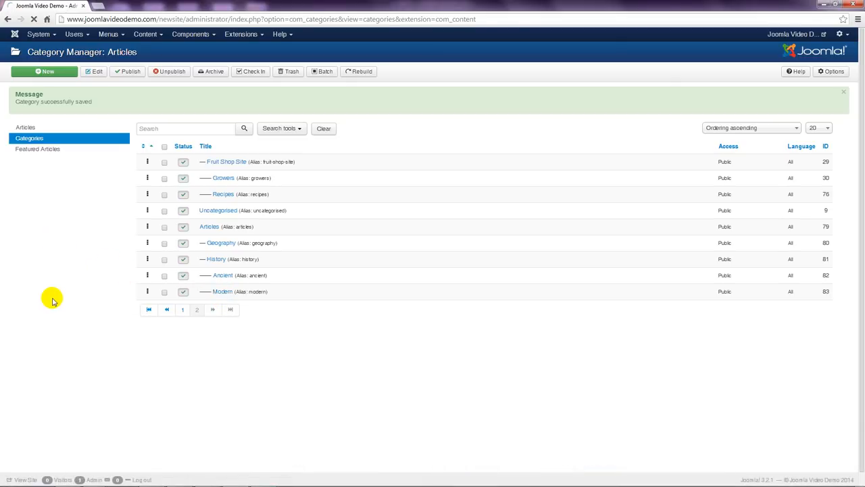
# Open the Modern category and append '2' to its title, making it 'Modern 2'
pyautogui.click(222, 291)
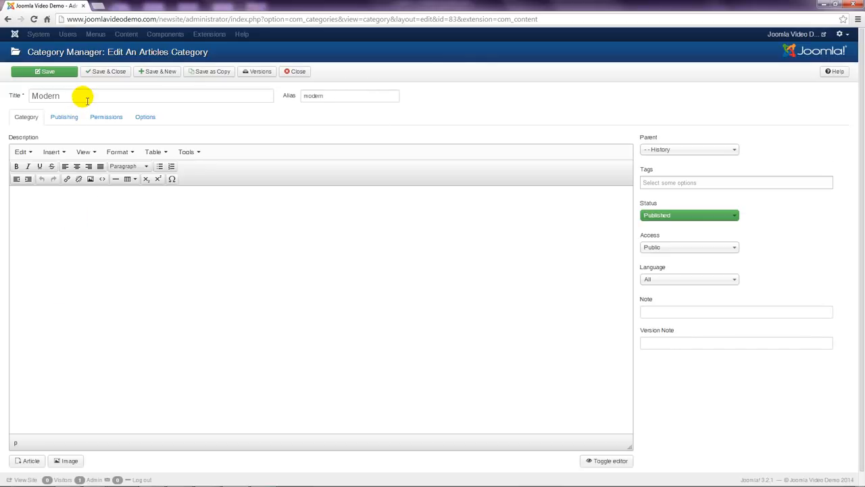
pyautogui.write('2')
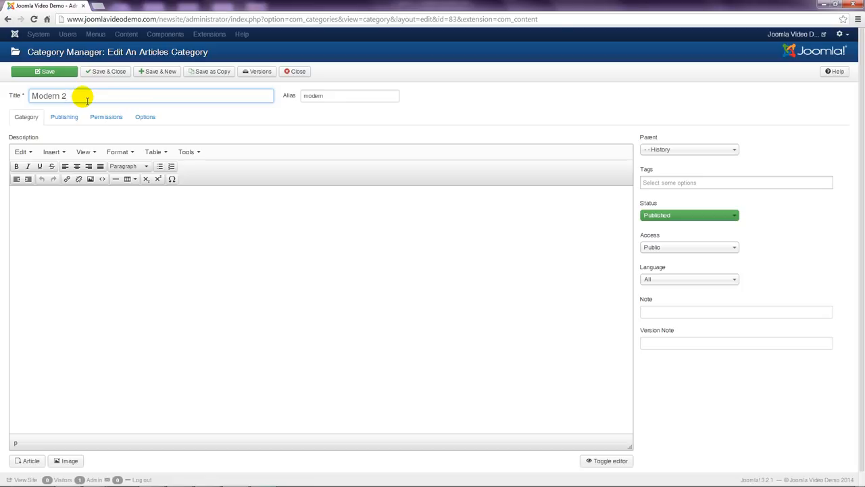
pyautogui.moveTo(473, 104)
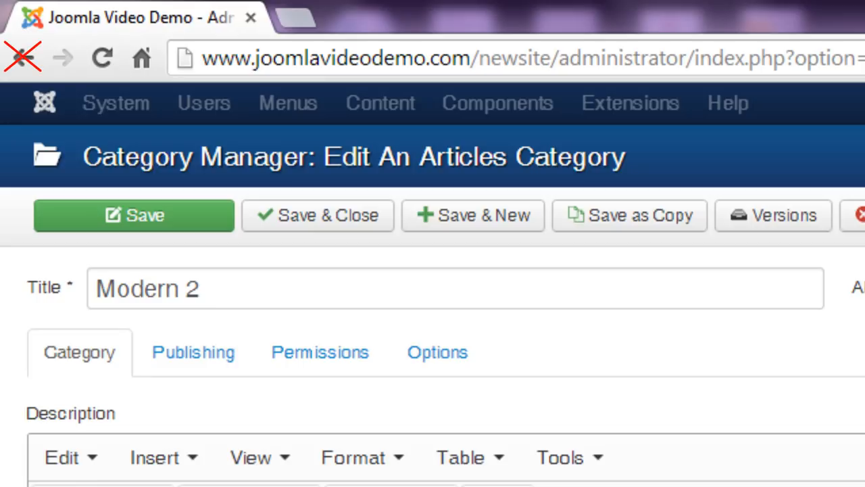
# Close the Modern category editor without saving the 'Modern 2' title, returning to Category Manager
pyautogui.click(22, 57)
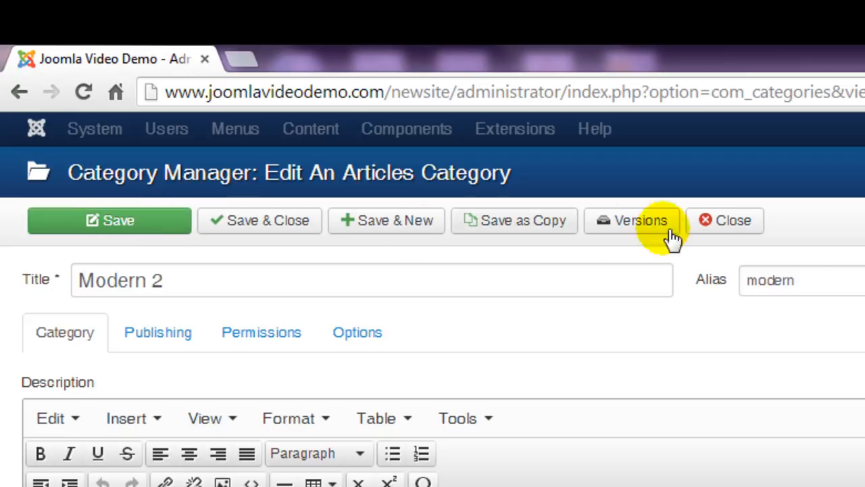
pyautogui.moveTo(740, 234)
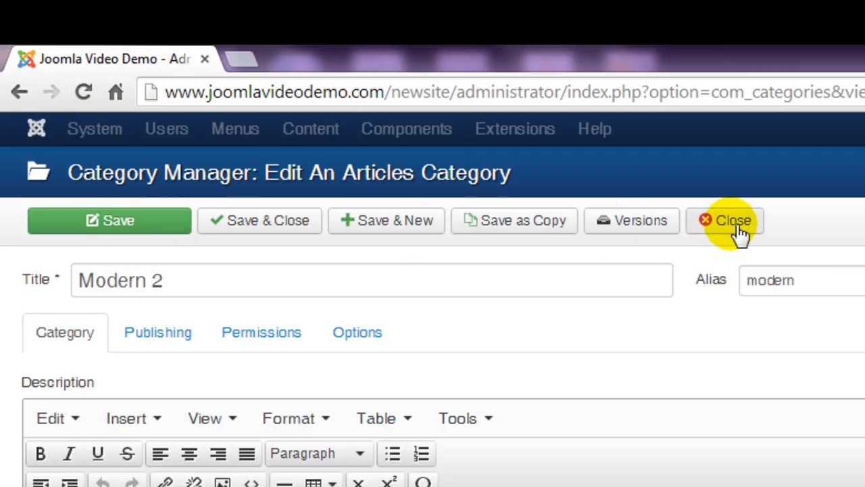
pyautogui.click(733, 220)
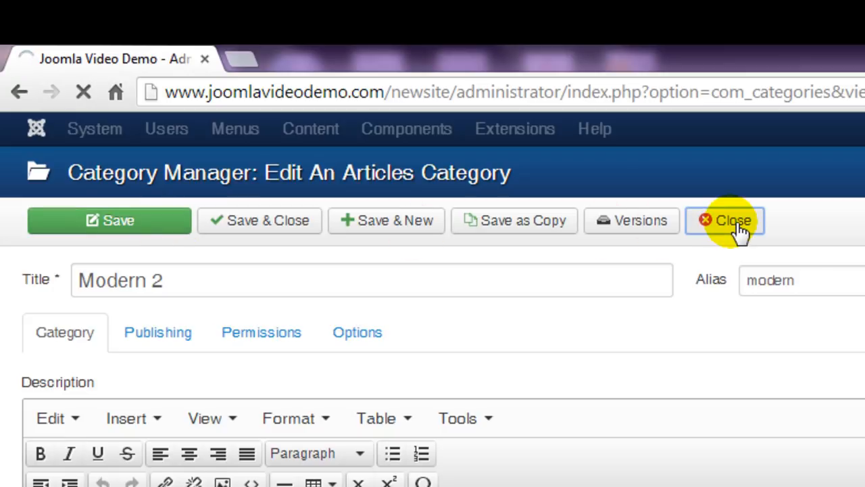
pyautogui.click(726, 220)
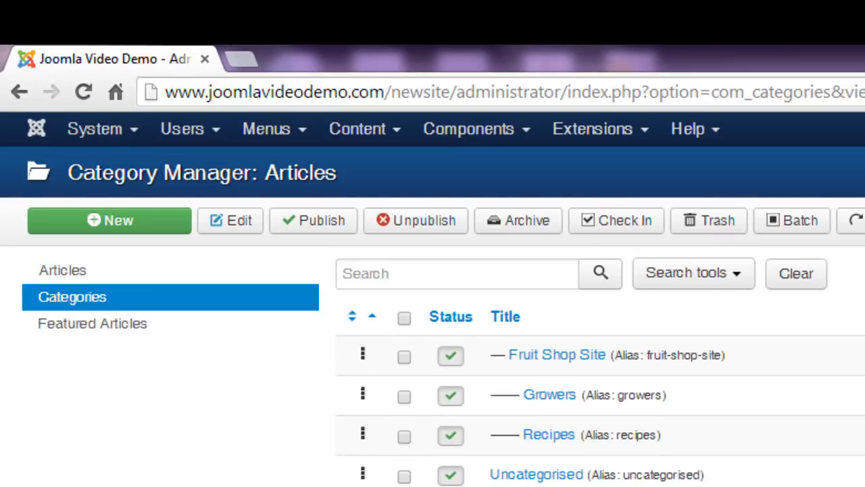
# Run Global Check-in on all database tables from System, finding zero pending items
pyautogui.click(93, 129)
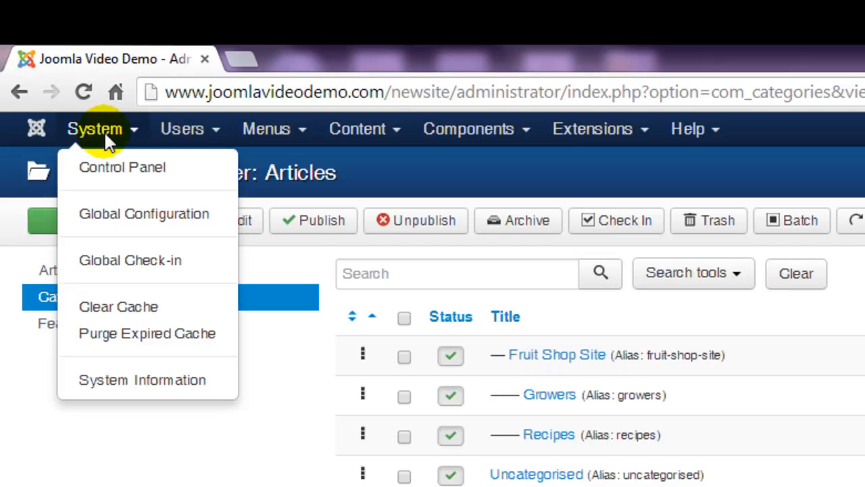
pyautogui.moveTo(139, 266)
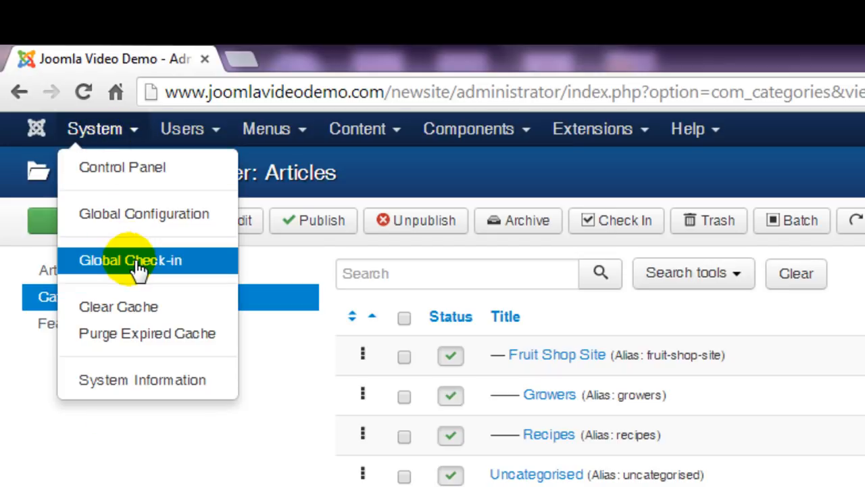
pyautogui.click(130, 260)
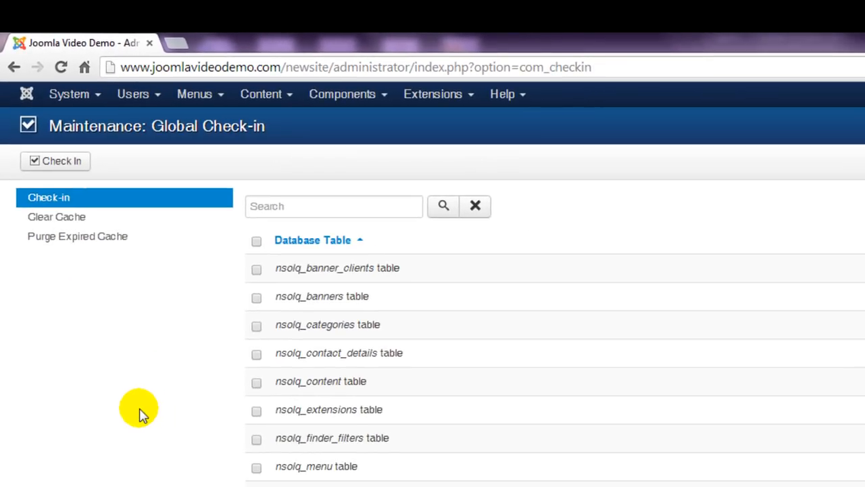
pyautogui.moveTo(257, 241)
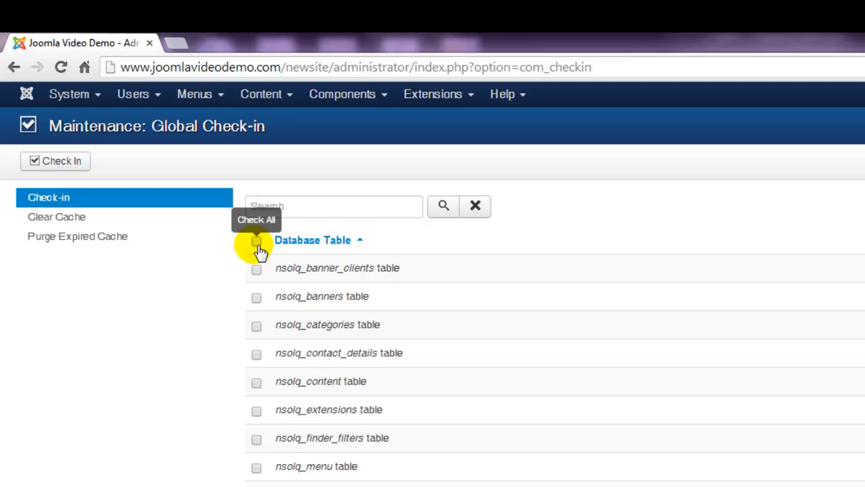
pyautogui.click(257, 244)
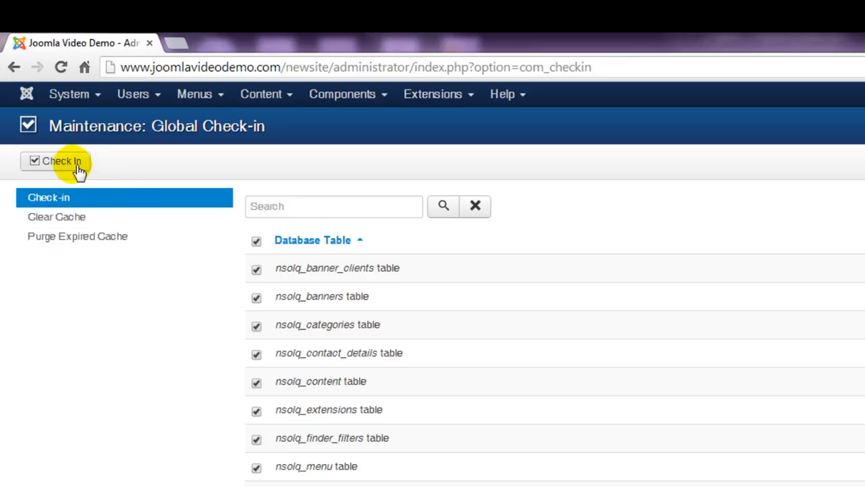
pyautogui.click(61, 161)
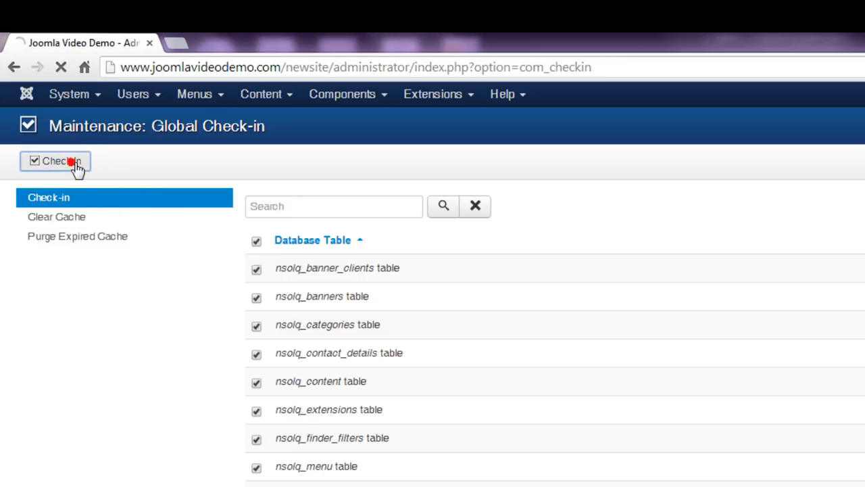
pyautogui.click(55, 160)
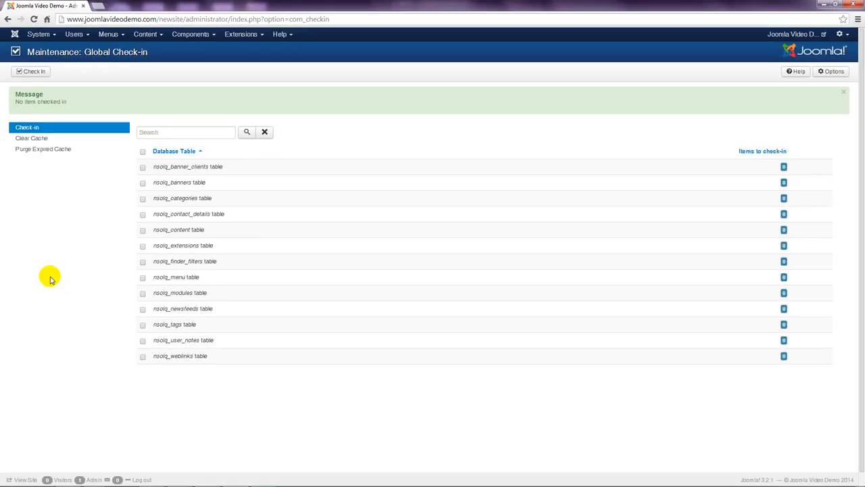